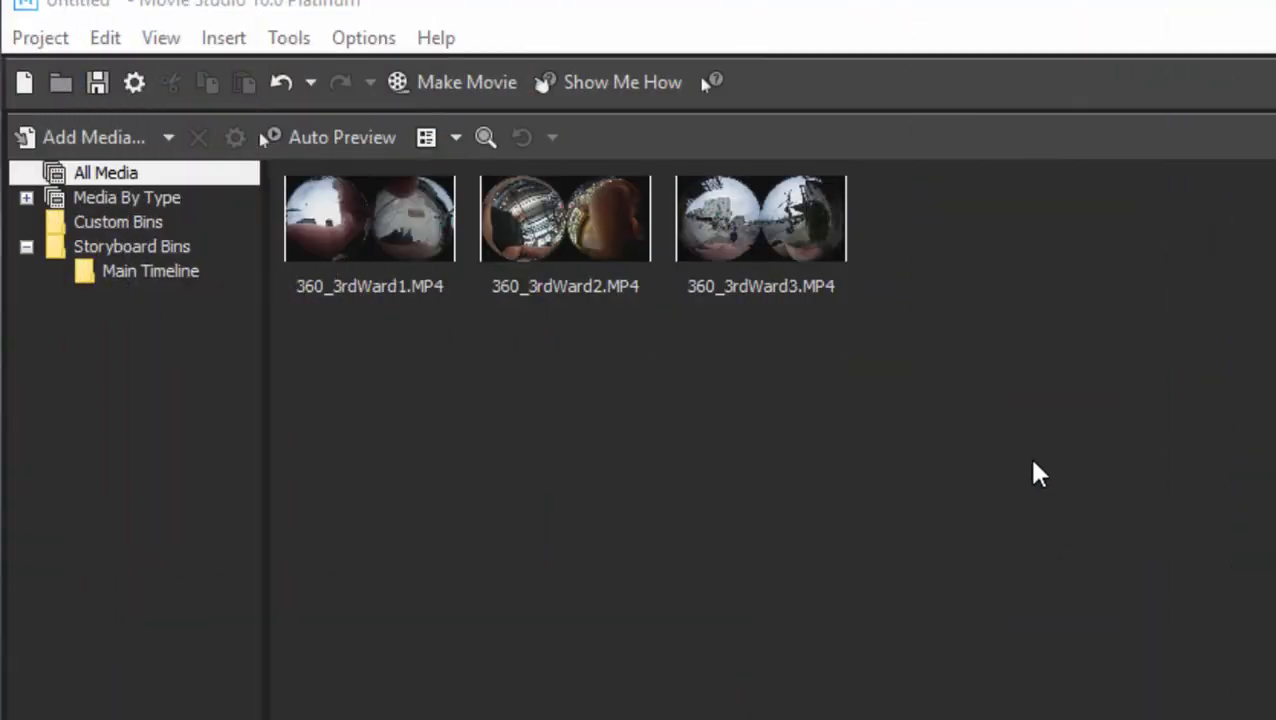
mouse_move(1010, 228)
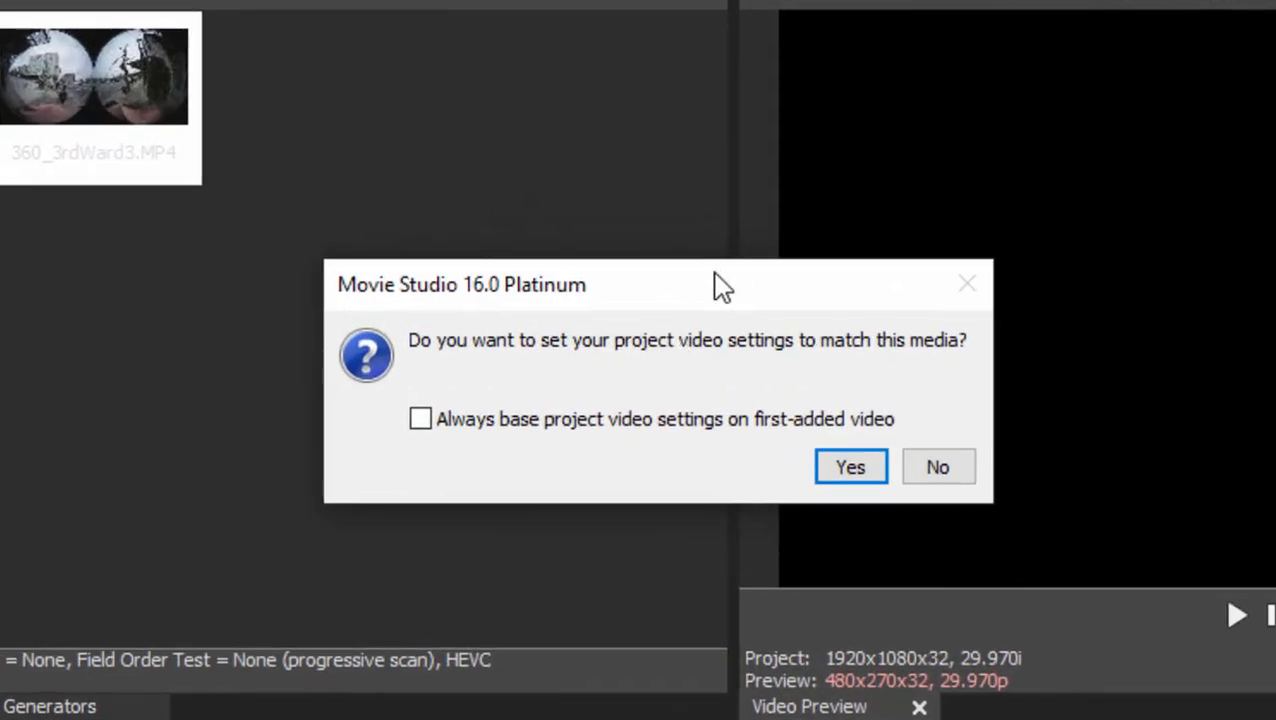
mouse_move(710, 292)
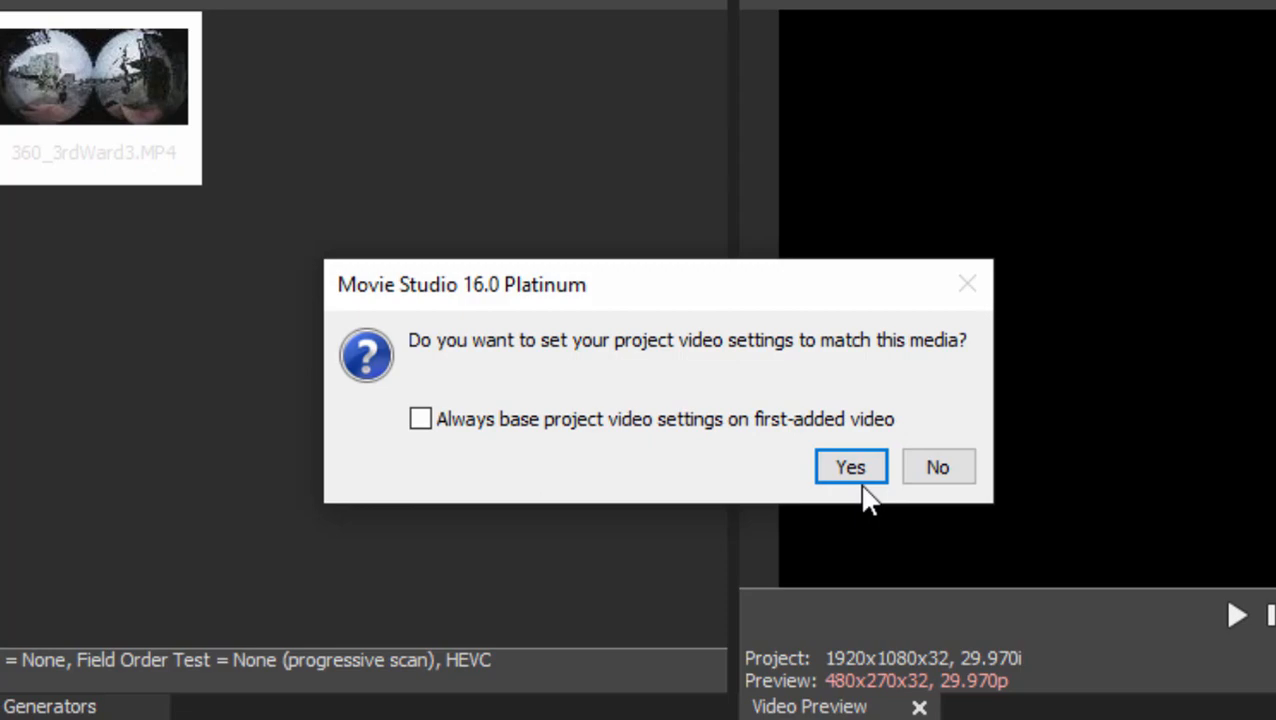
- Answer Yes to match the project video settings to the added 360_3rdWard3 clip
click(850, 468)
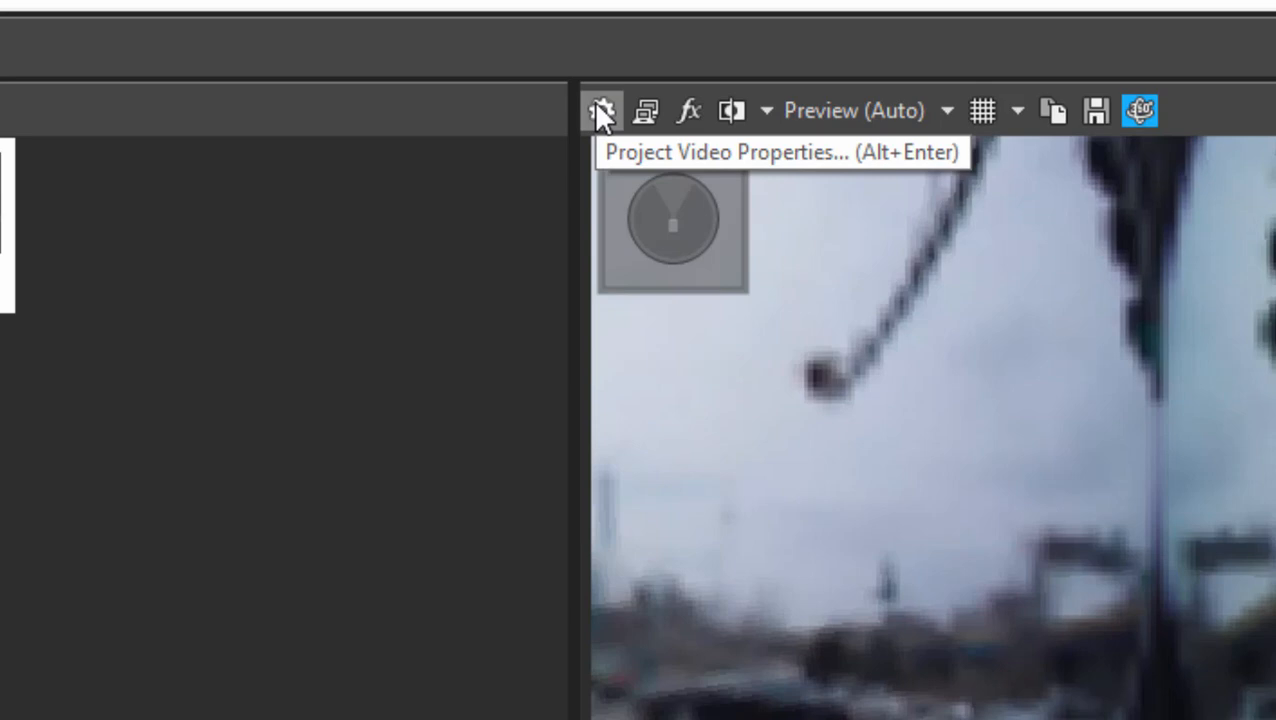
- Review Project Video Properties (3840×2048, 24 fps, 360 output) and keep them unchanged
click(600, 110)
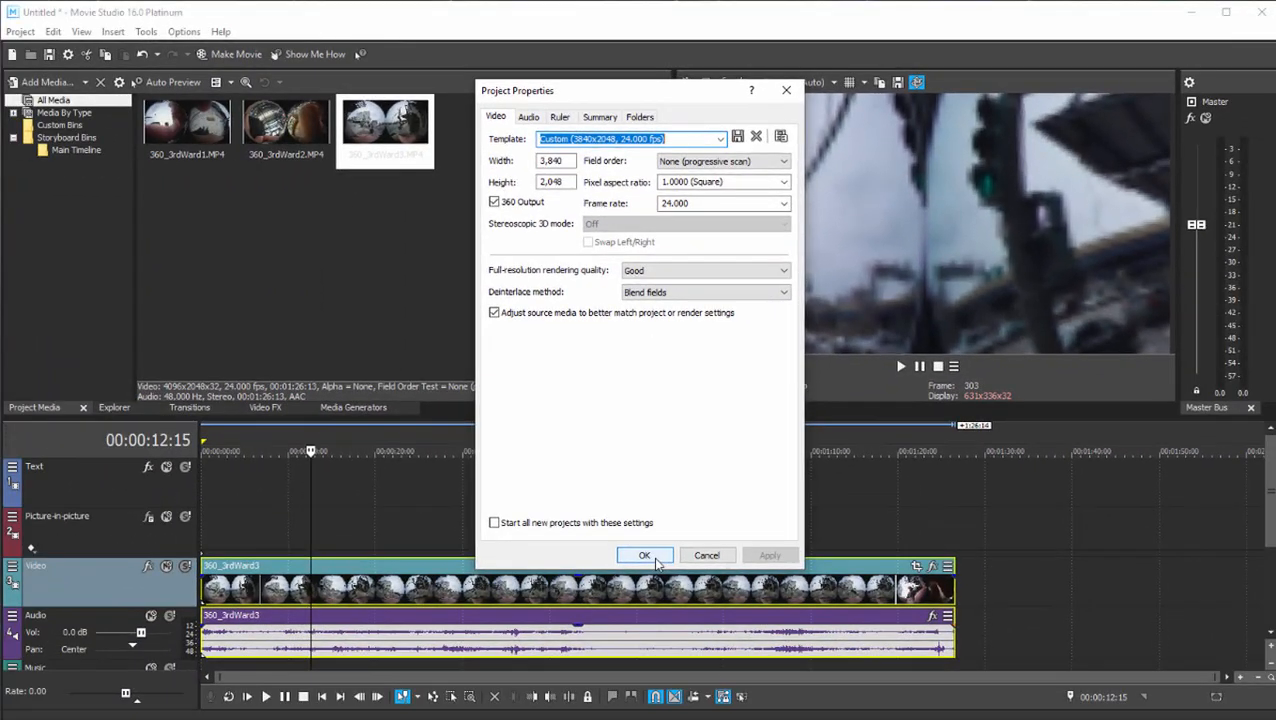
mouse_move(658, 564)
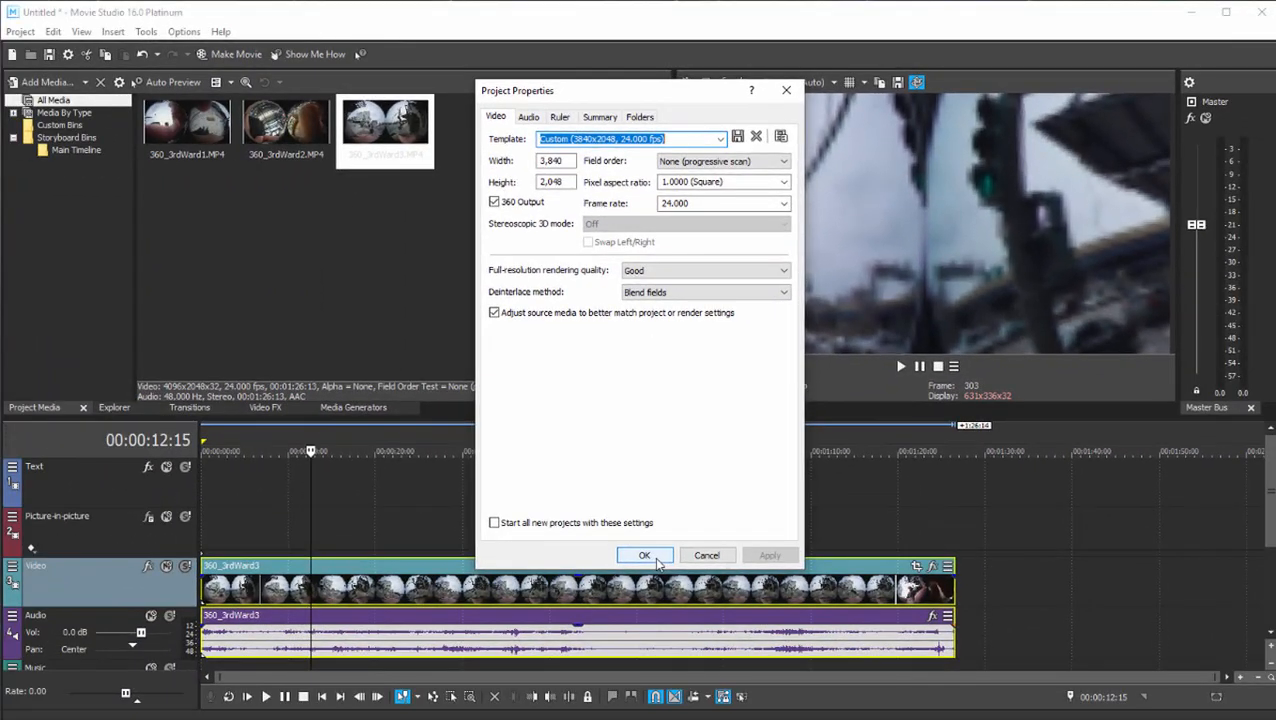
click(644, 556)
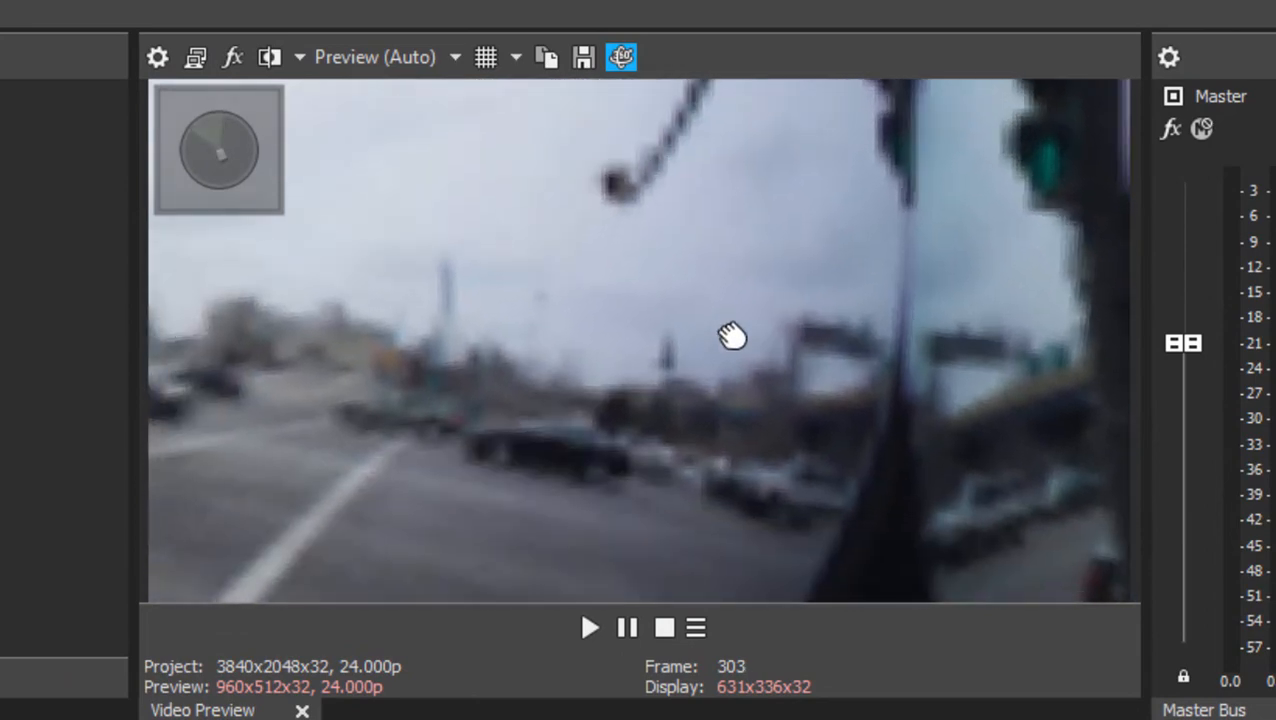
- Set the preview quality to Best at Full resolution
click(388, 56)
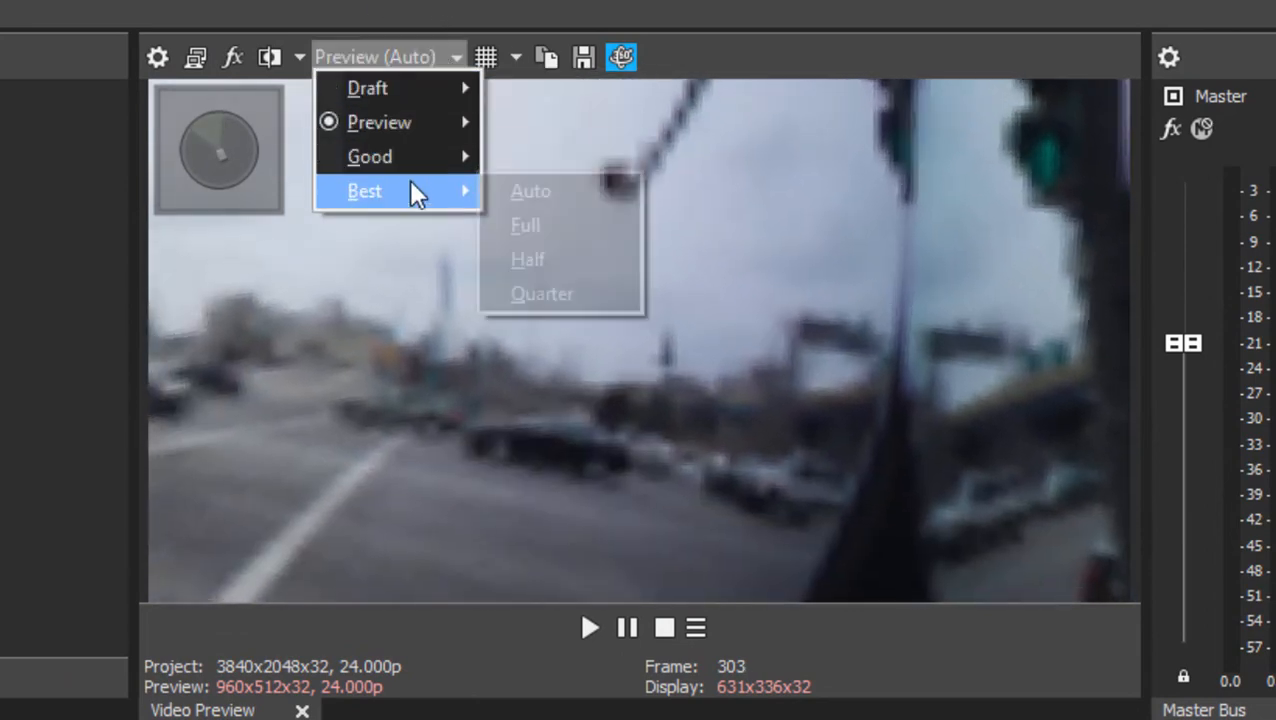
mouse_move(600, 224)
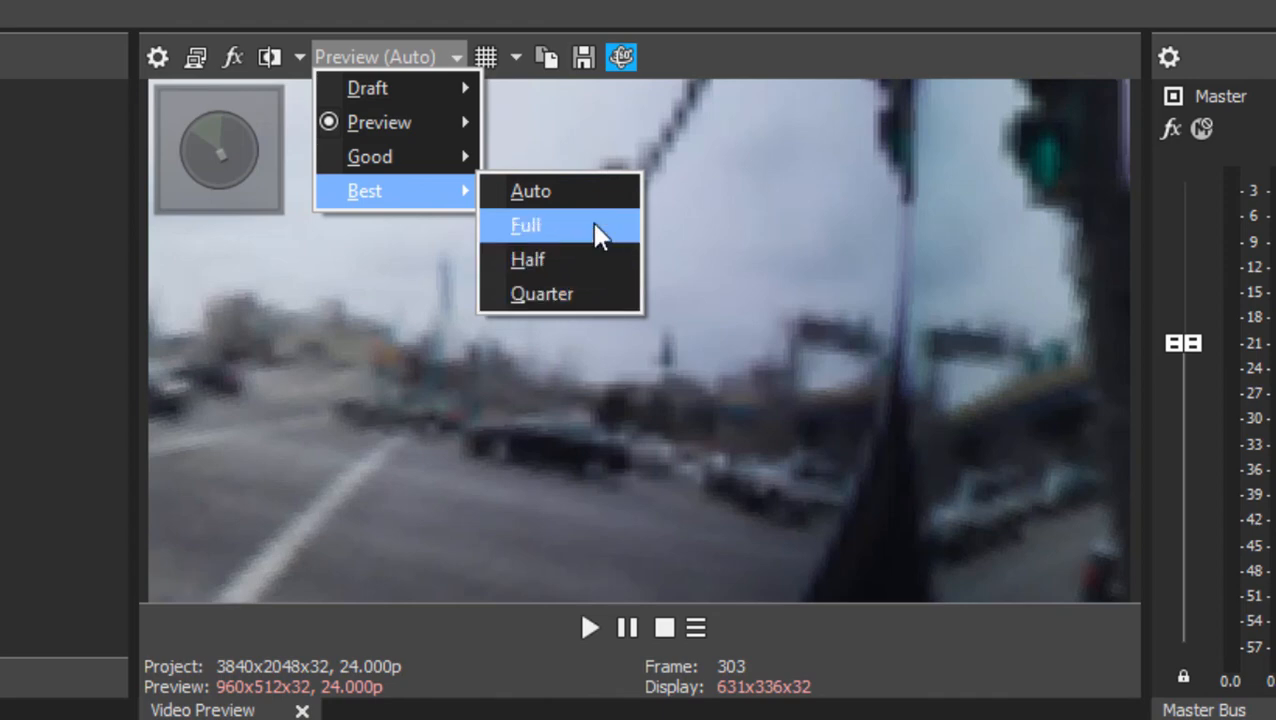
click(526, 224)
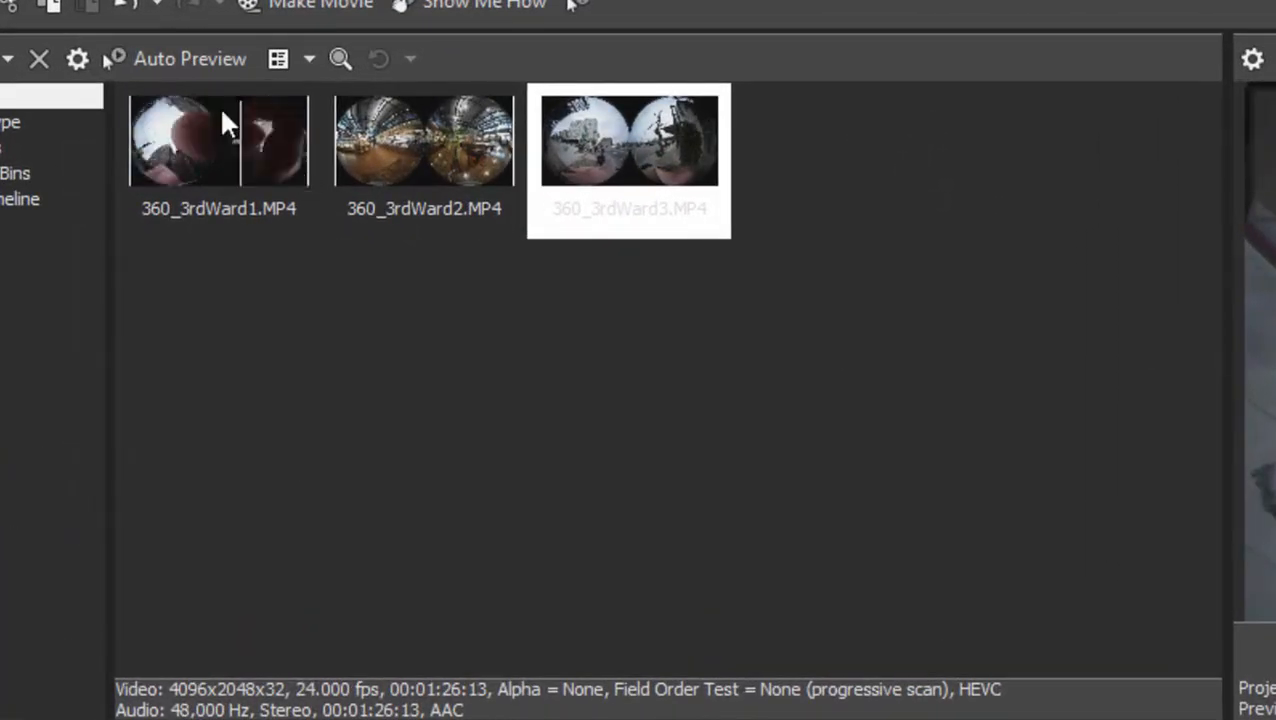
double_click(628, 140)
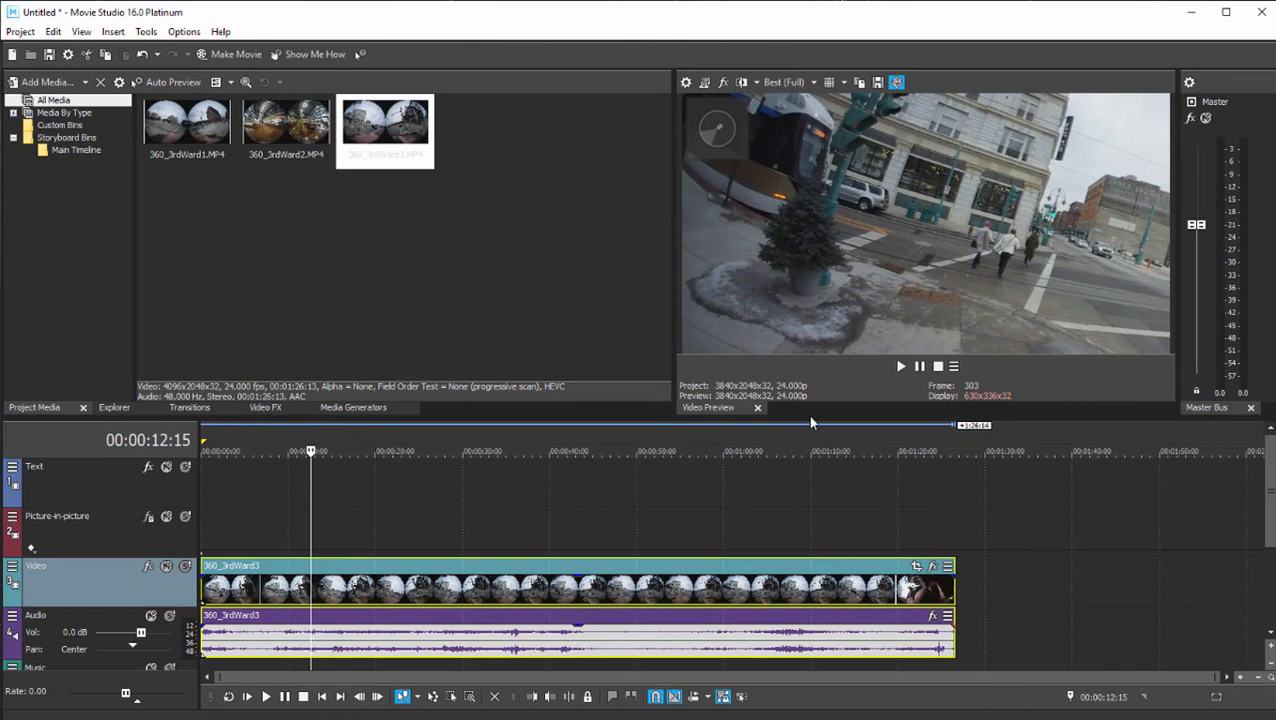
mouse_move(790, 236)
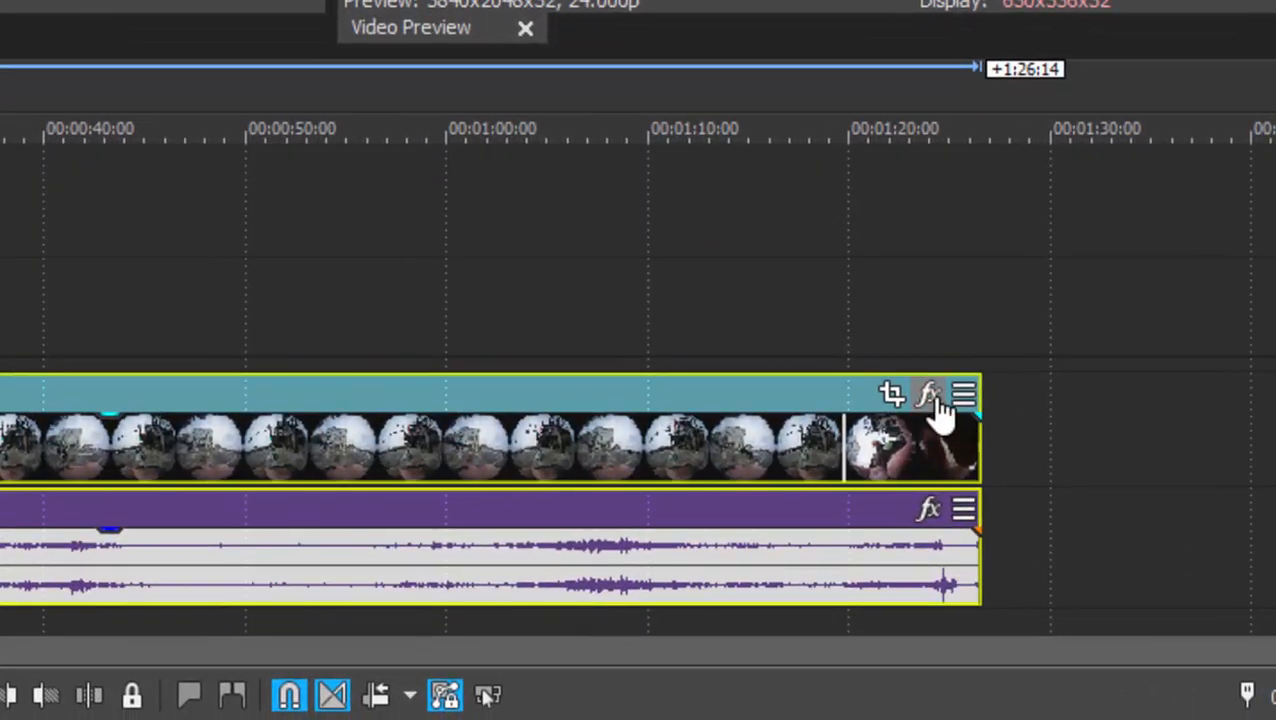
mouse_move(928, 394)
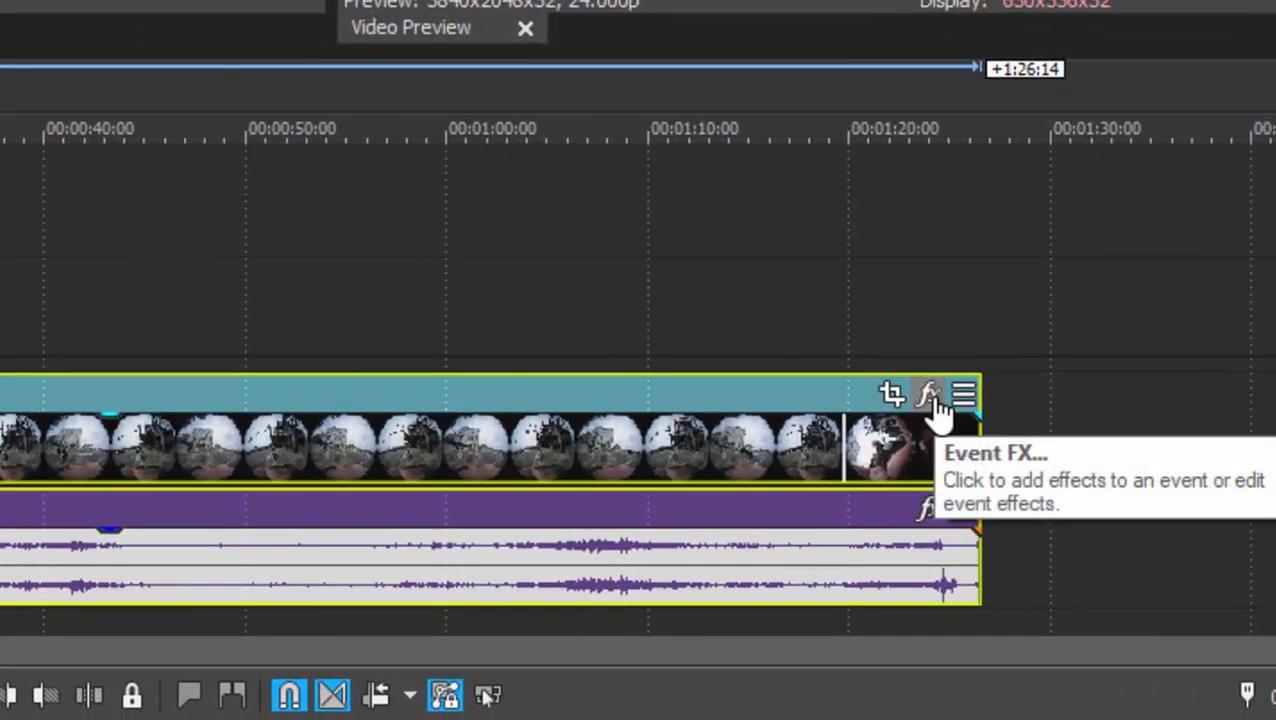
- Add the VEGAS Dual Fish Eye Stitching event effect to the 360_3rdWard3 clip
click(926, 392)
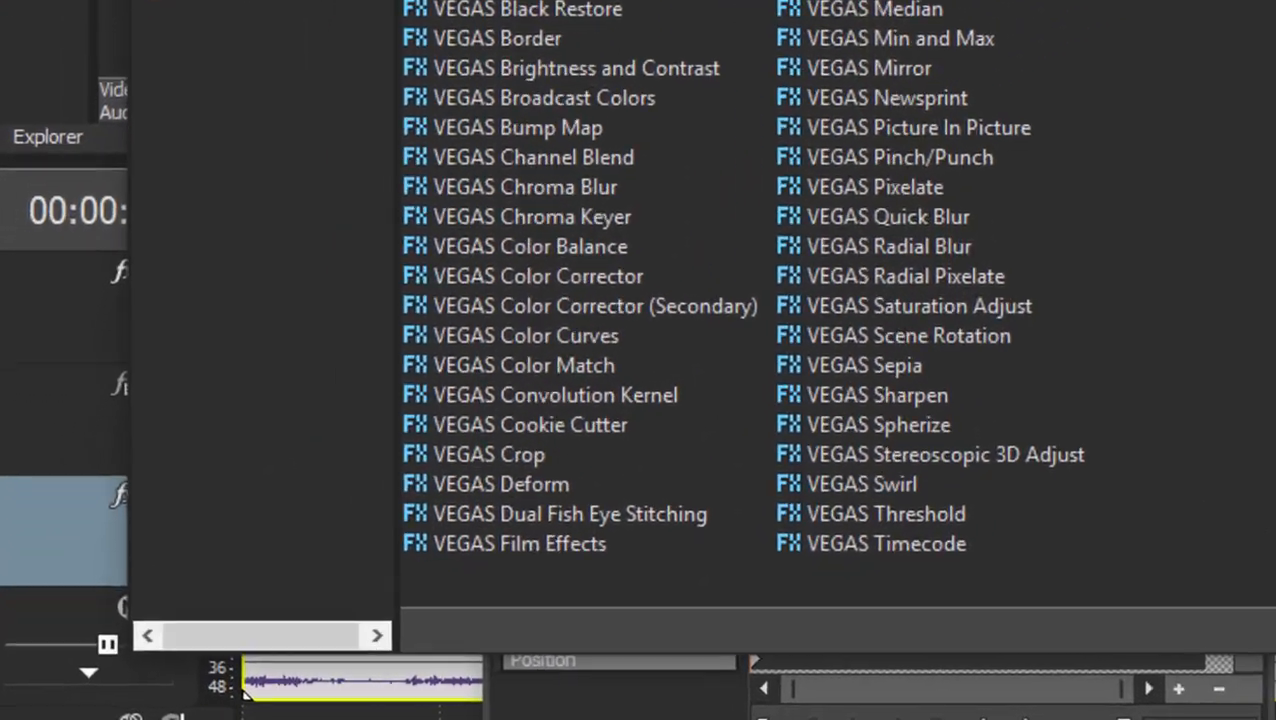
click(570, 512)
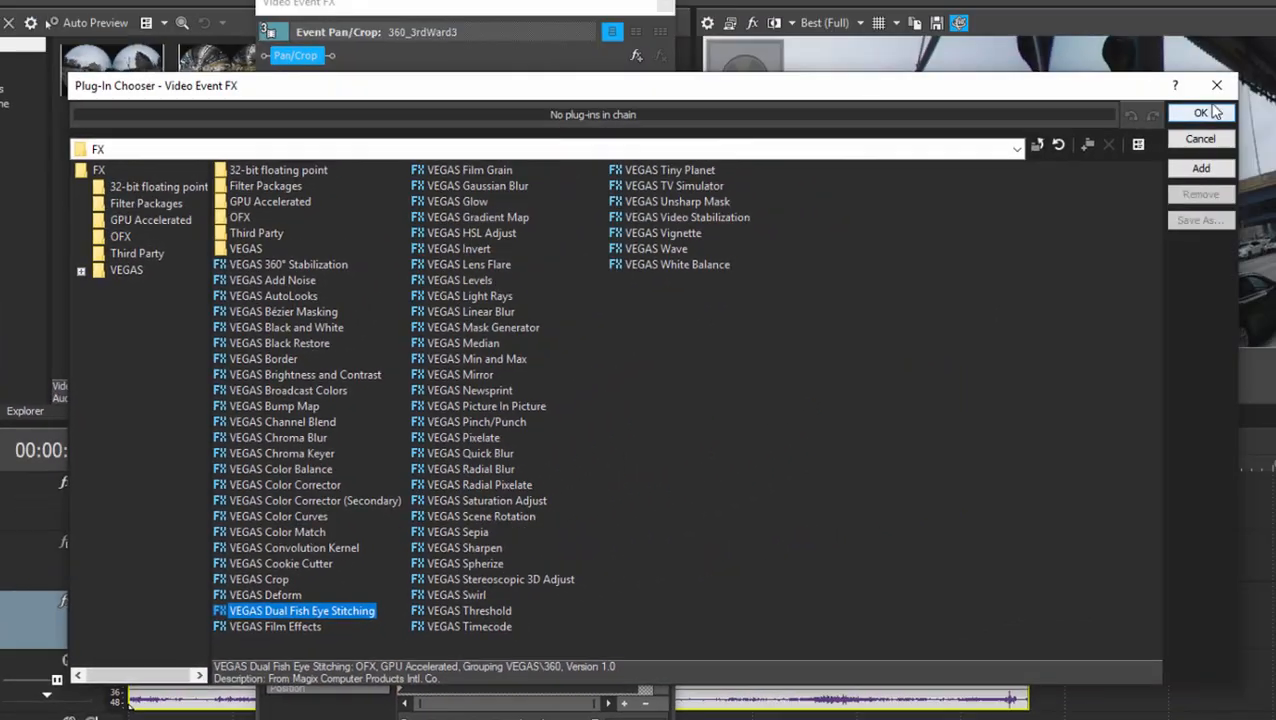
click(1200, 112)
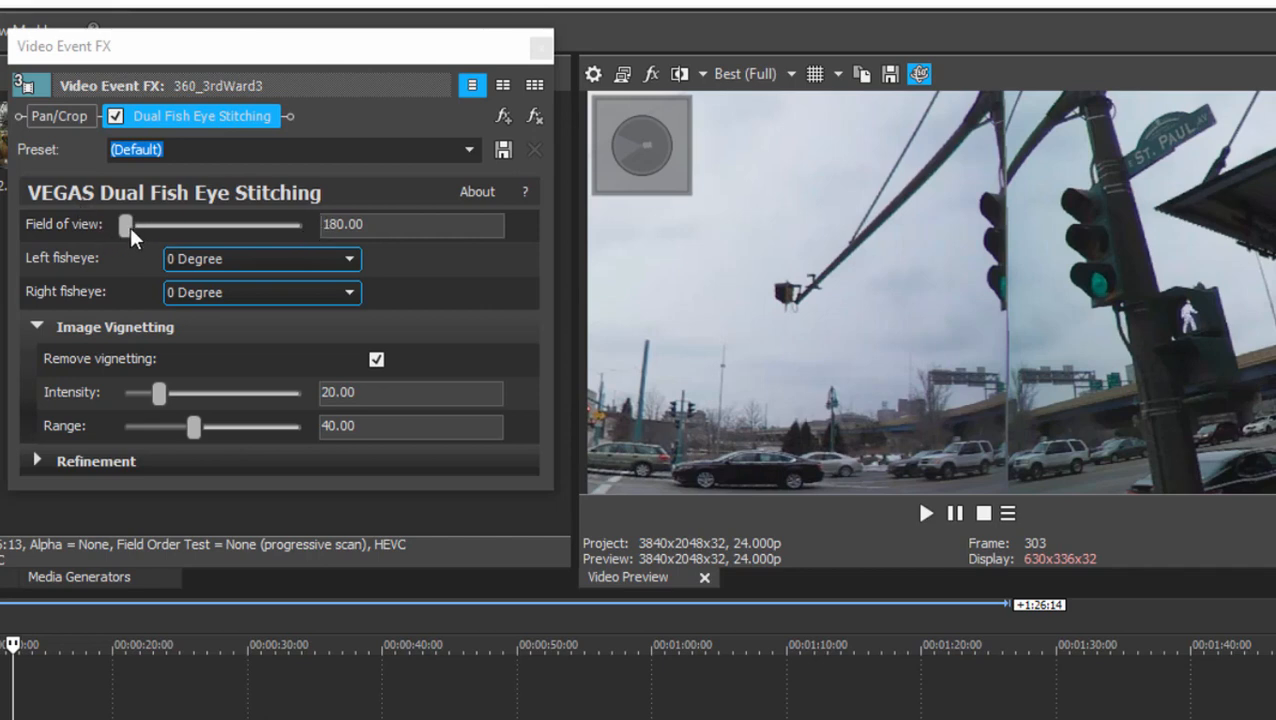
- Raise the stitching effect's Field of view slider from 180 to about 190.88
drag(124, 224, 134, 224)
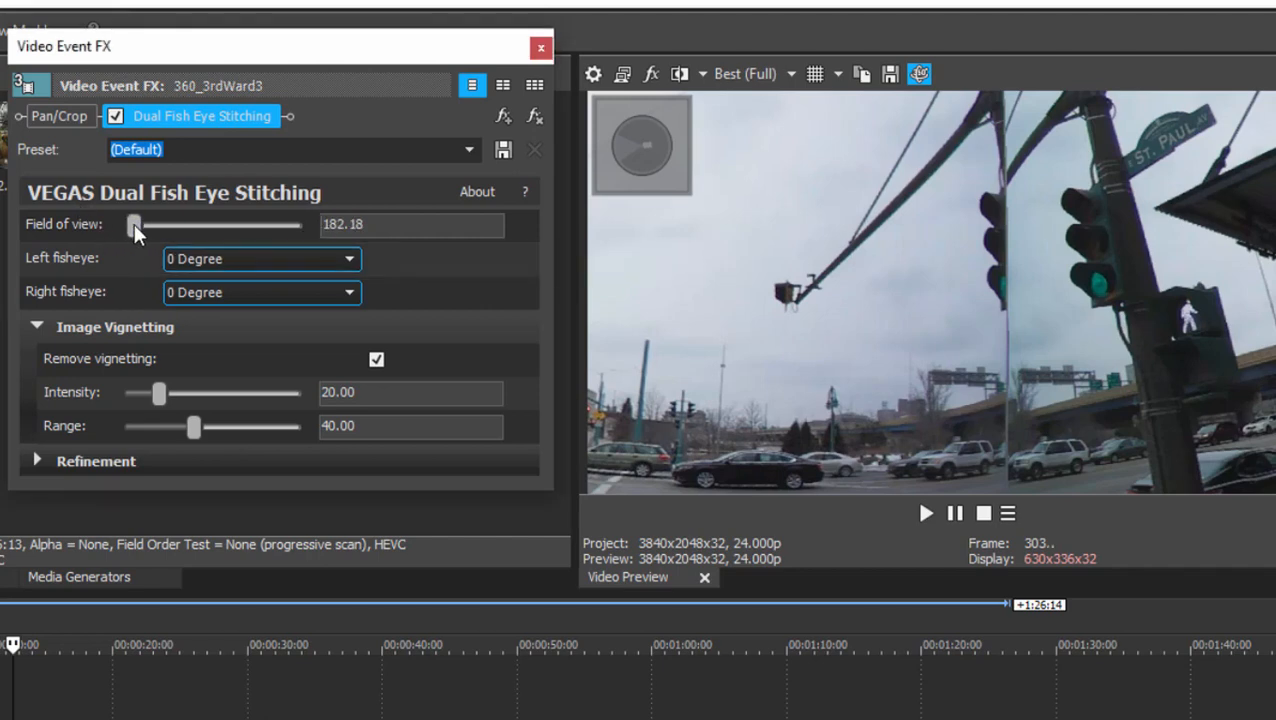
drag(132, 224, 150, 224)
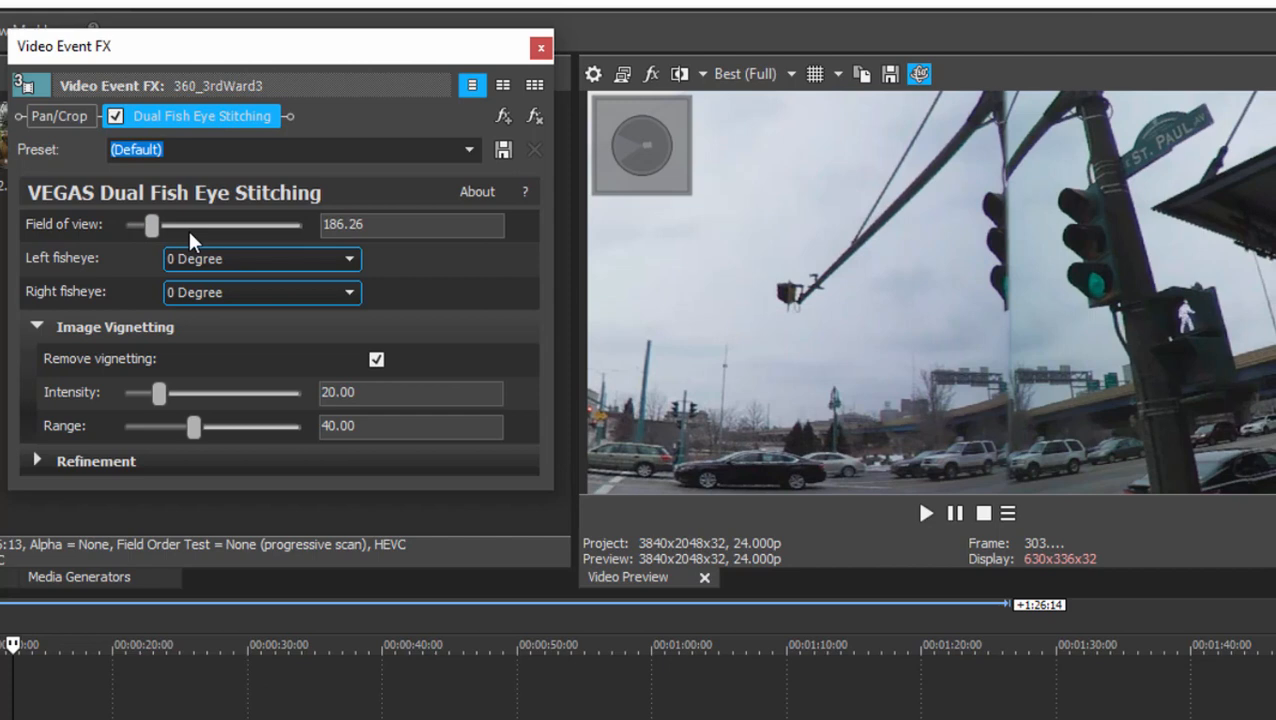
drag(150, 224, 176, 224)
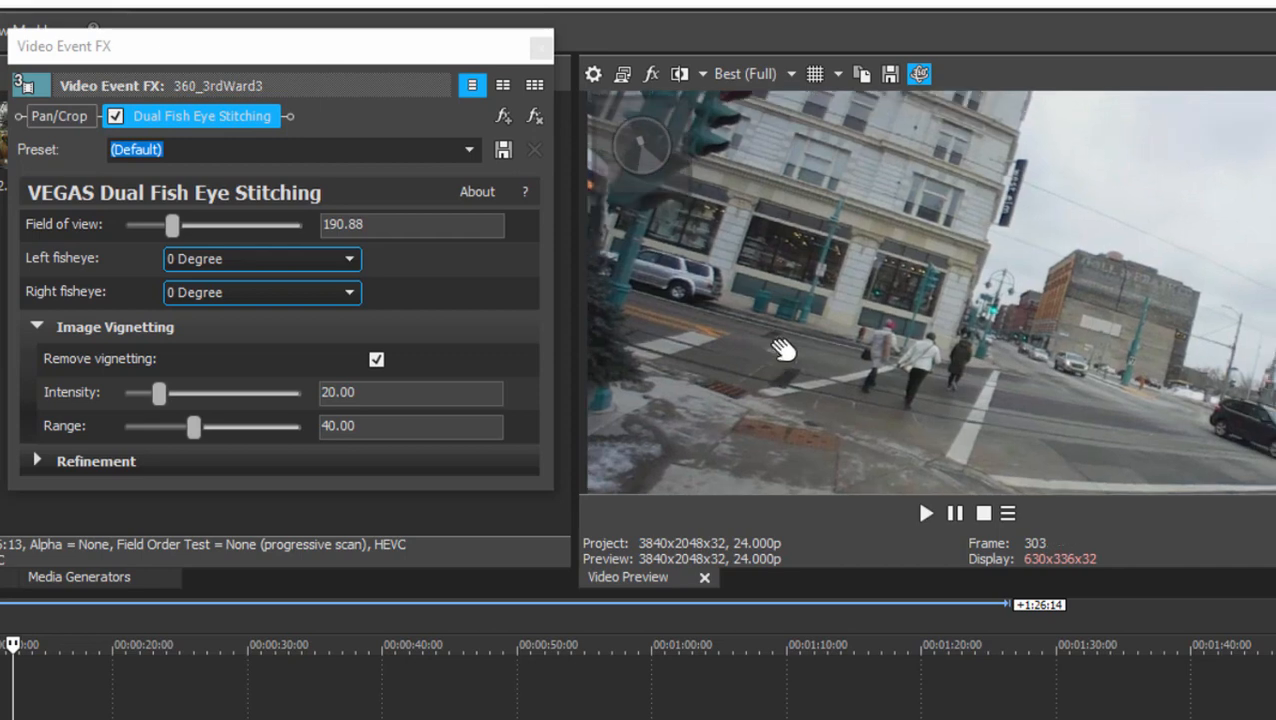
mouse_move(764, 360)
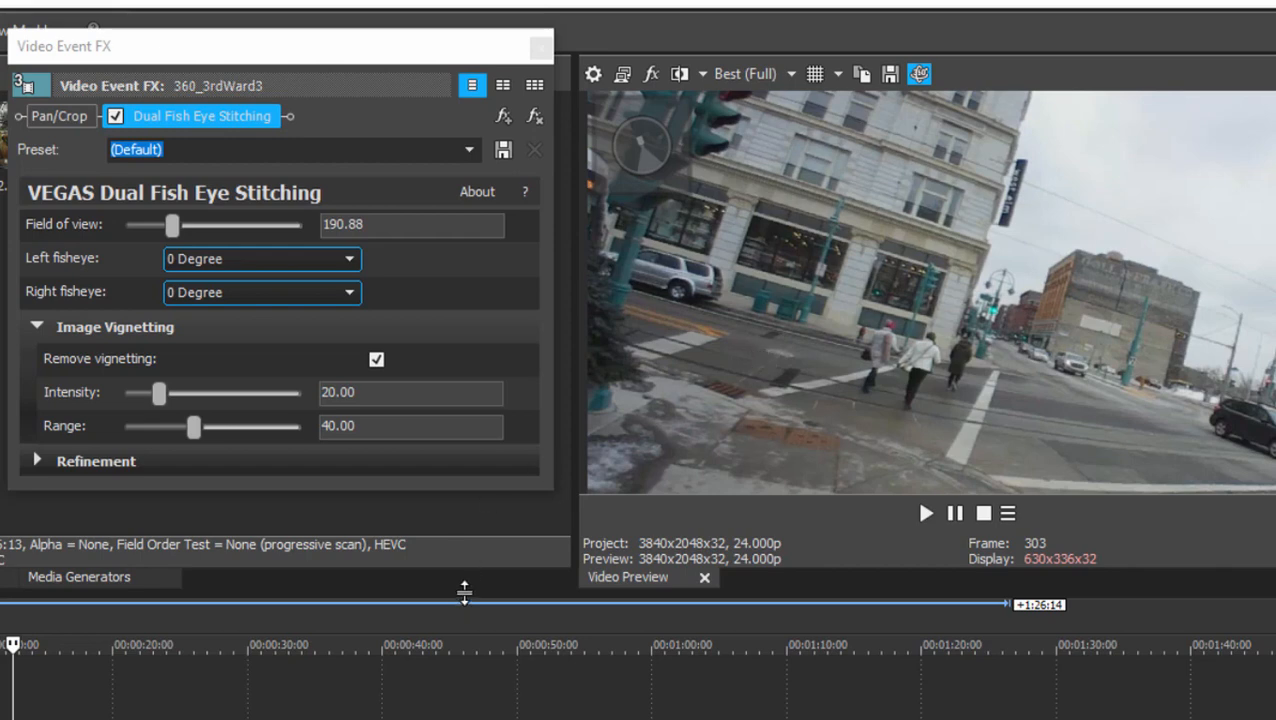
mouse_move(548, 650)
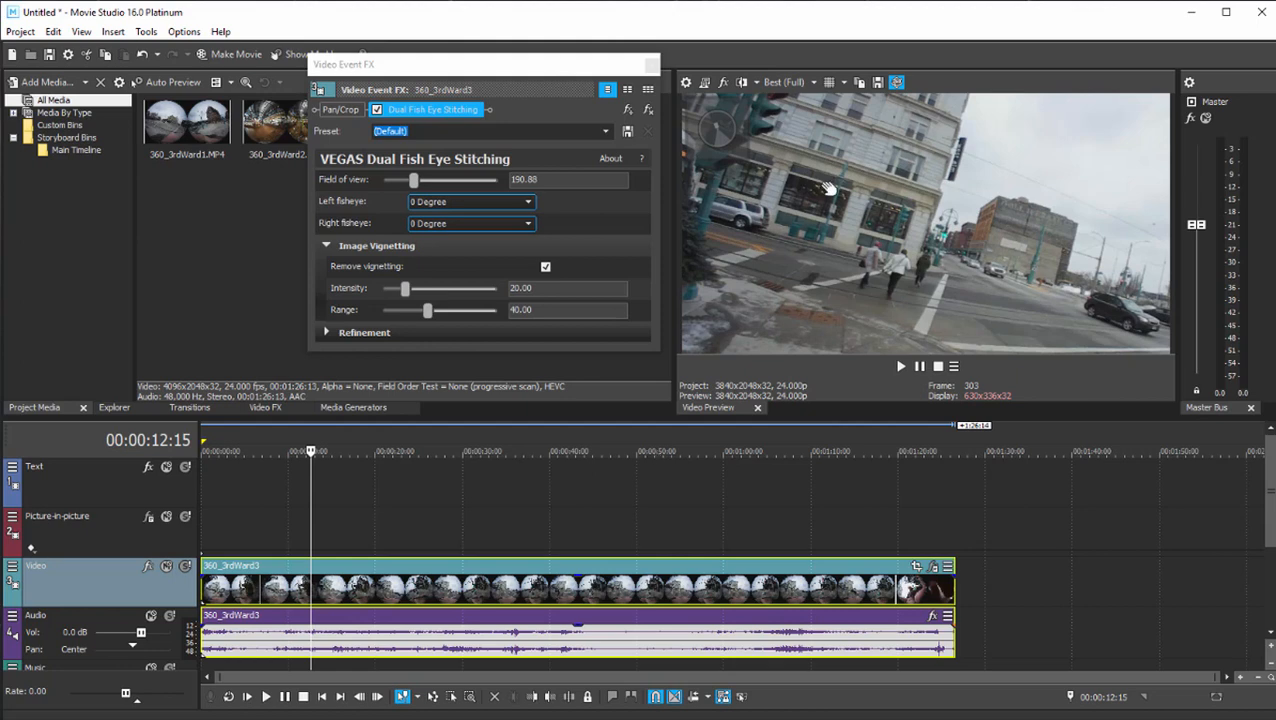
mouse_move(790, 82)
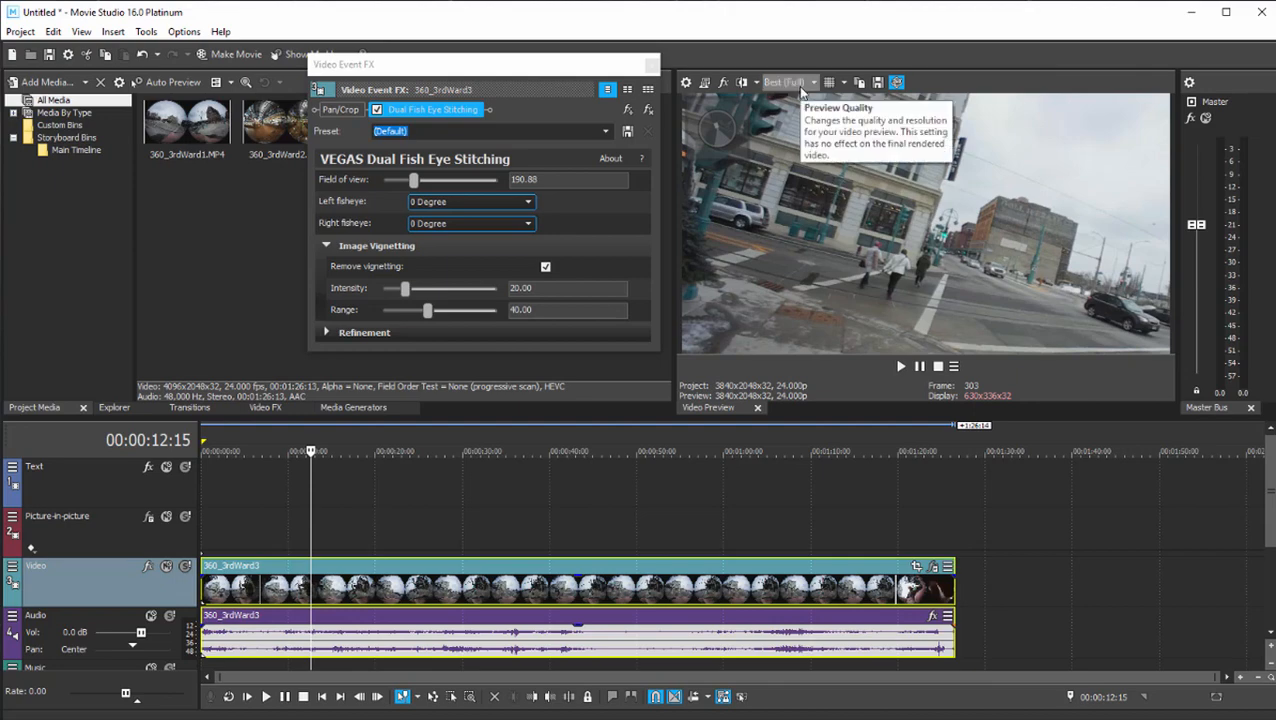
click(788, 82)
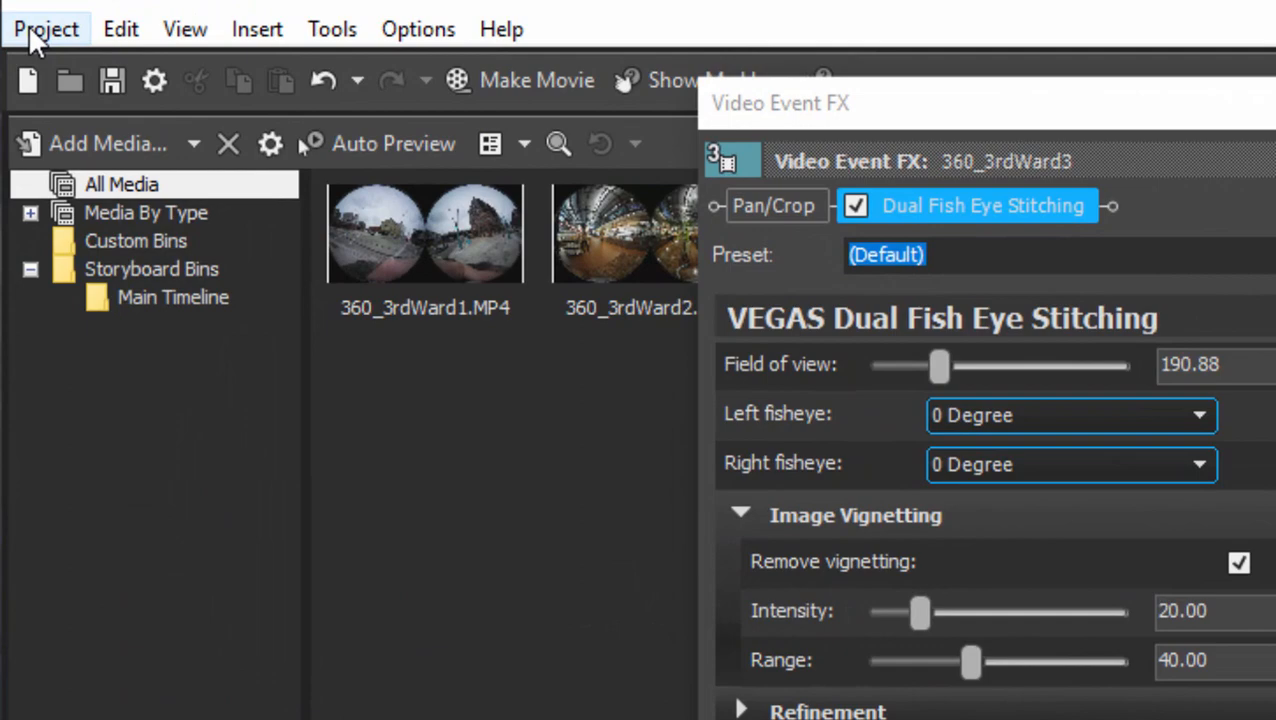
- Start Render As and choose the MAGIX HEVC/AAC MP4 output format
click(46, 28)
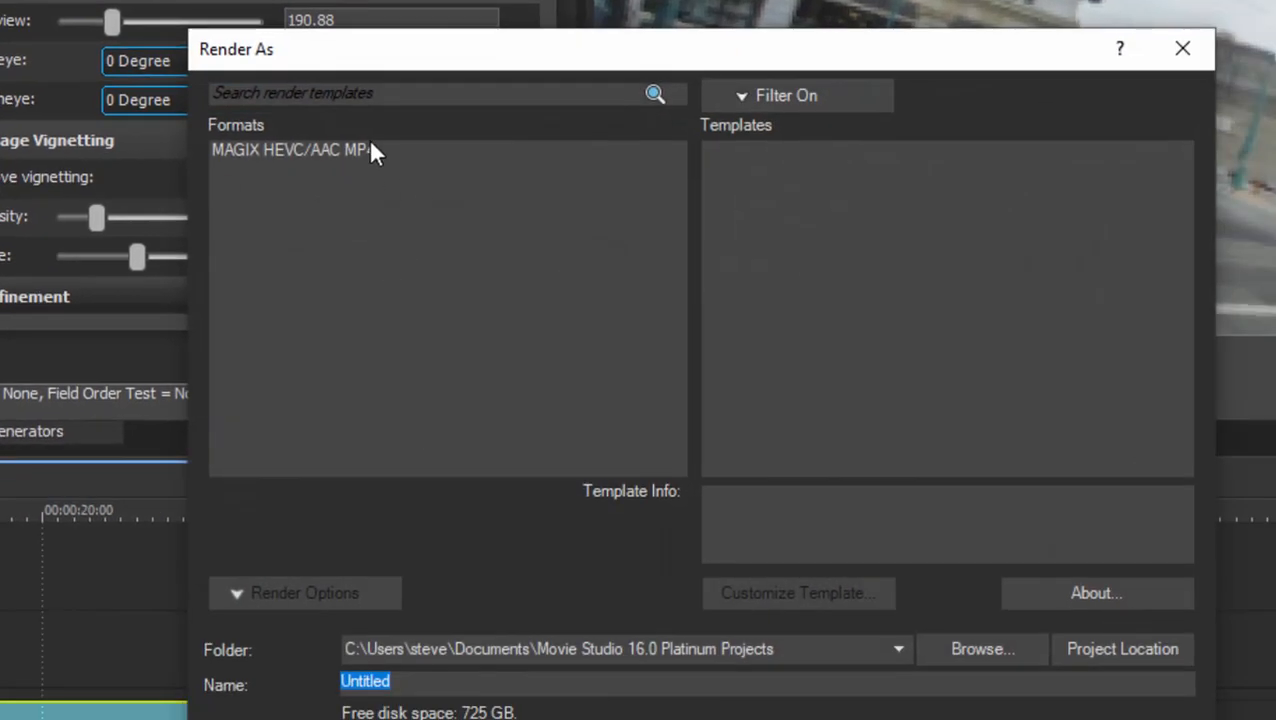
click(292, 150)
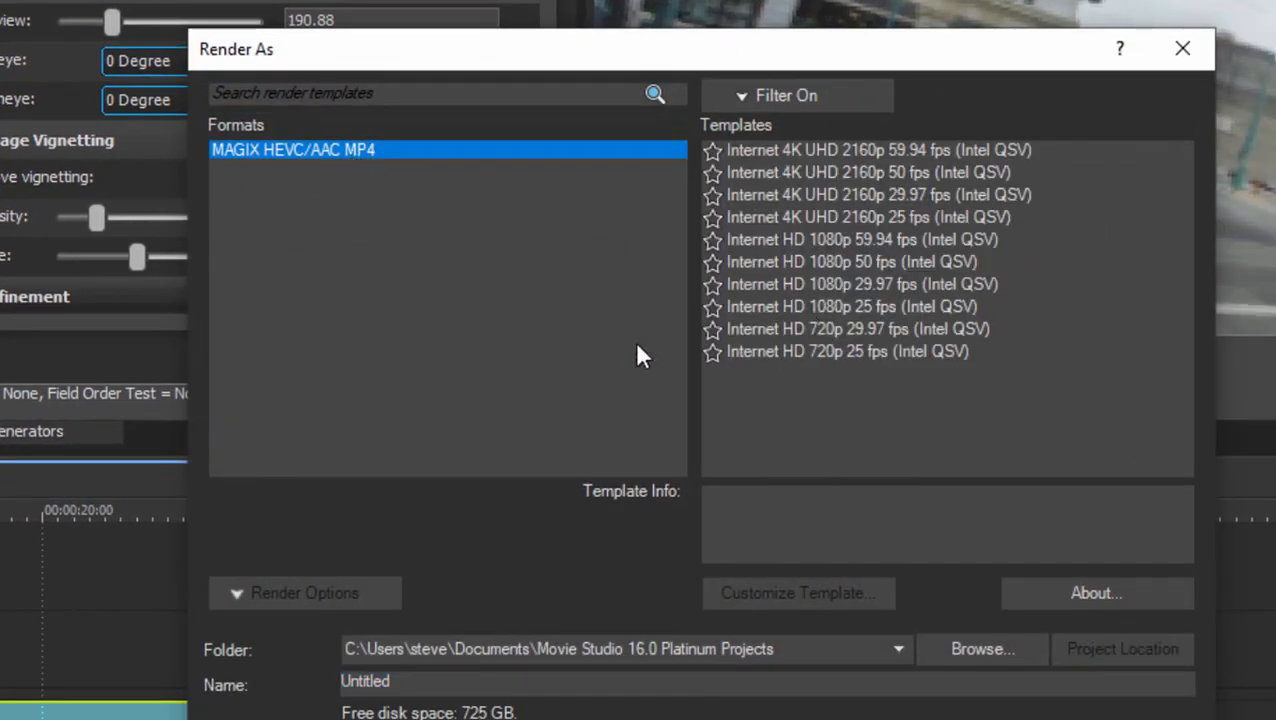
mouse_move(1140, 450)
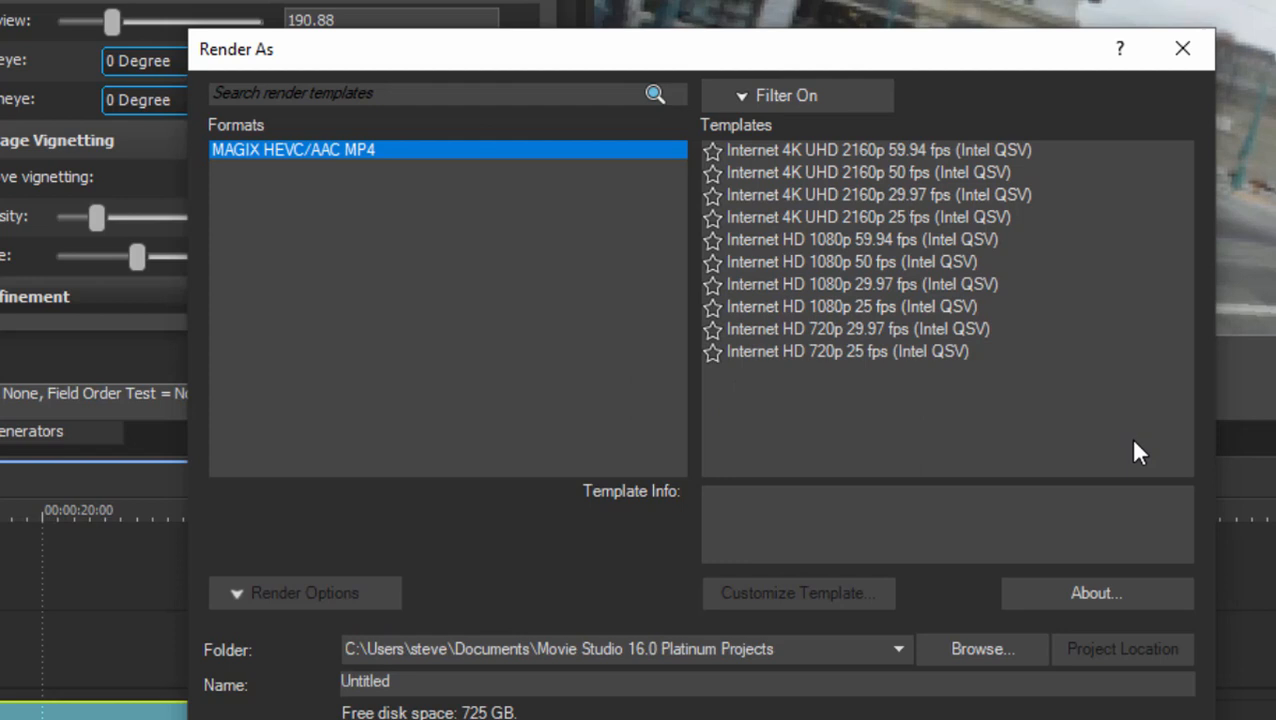
mouse_move(836, 496)
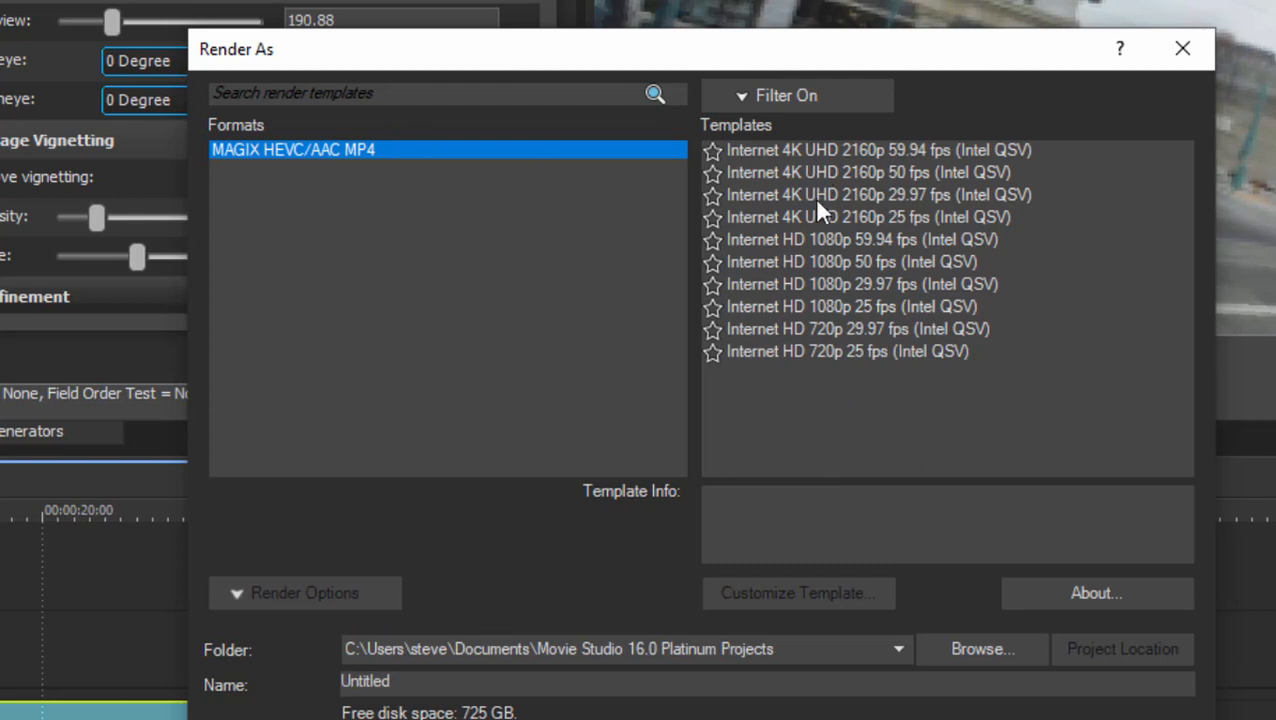
- Settle on the Internet 4K UHD 2160p 25 fps (Intel QSV) template after trying others
click(868, 150)
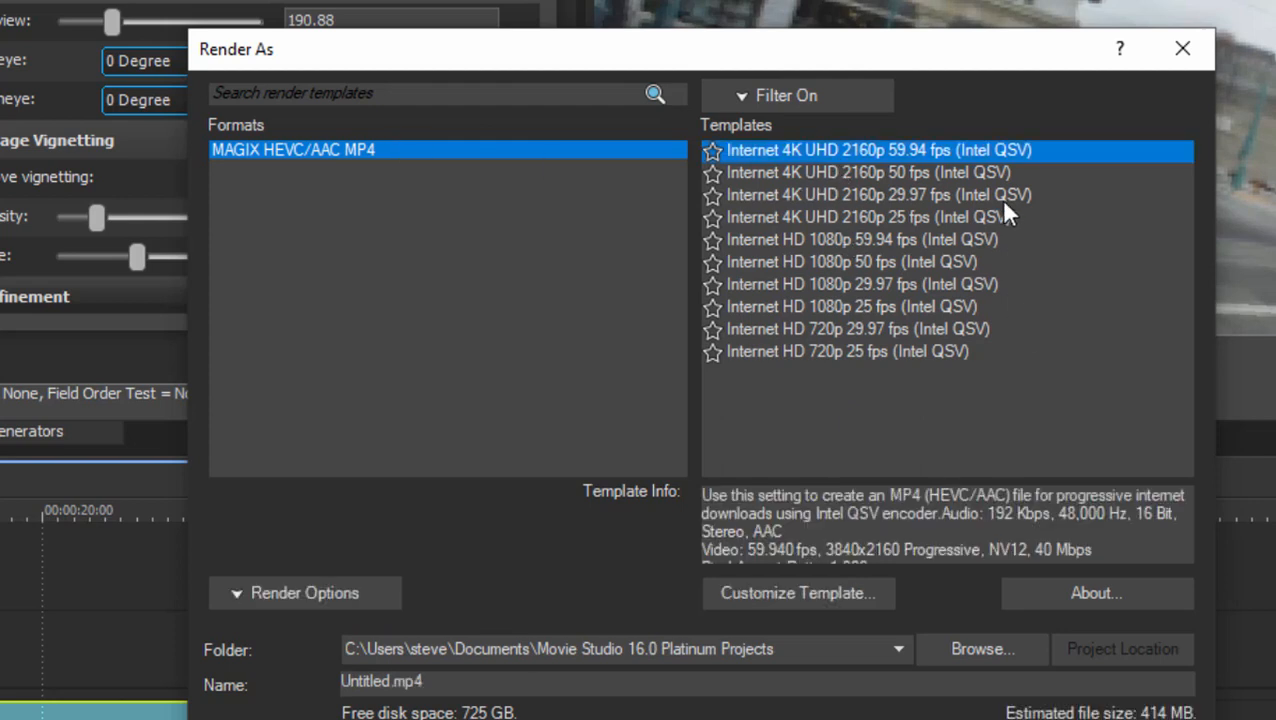
click(850, 260)
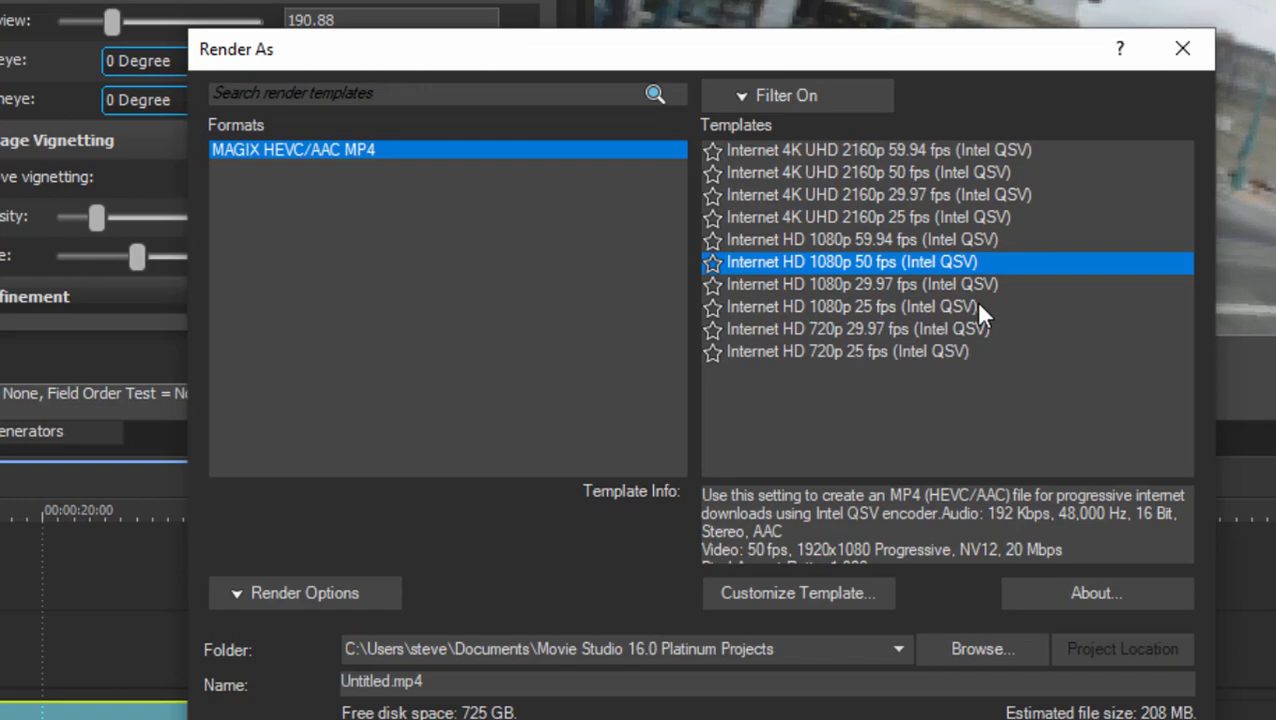
click(864, 216)
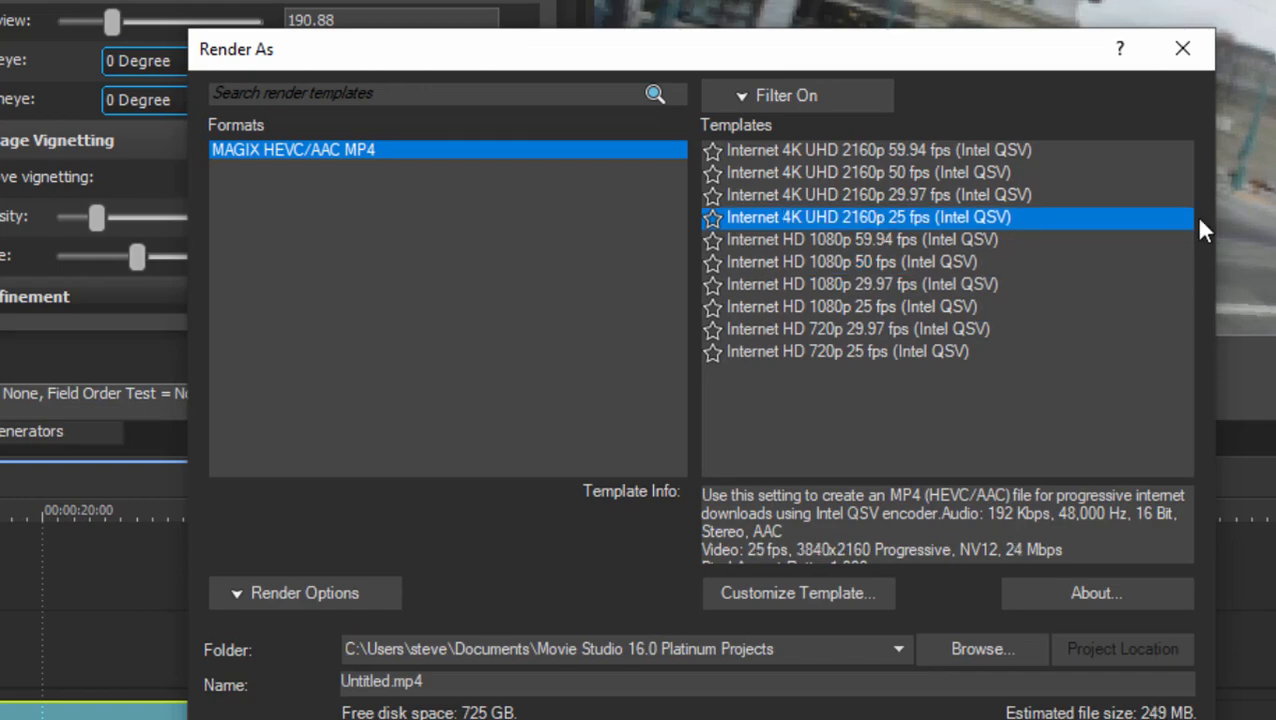